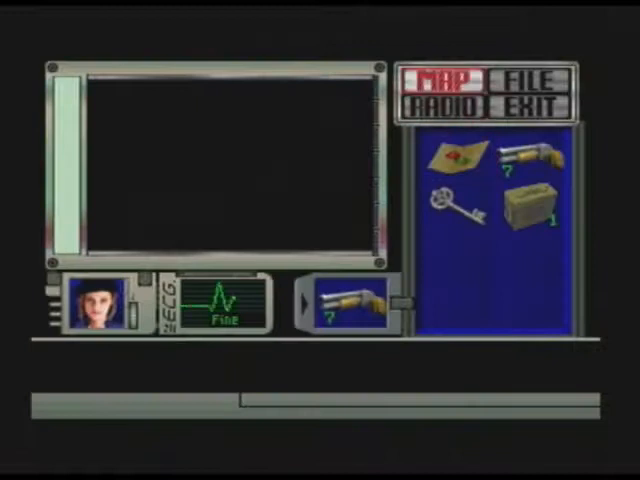
- Display the mansion floor map from the status screen
{"action": "left_click", "coordinate": [440, 80]}
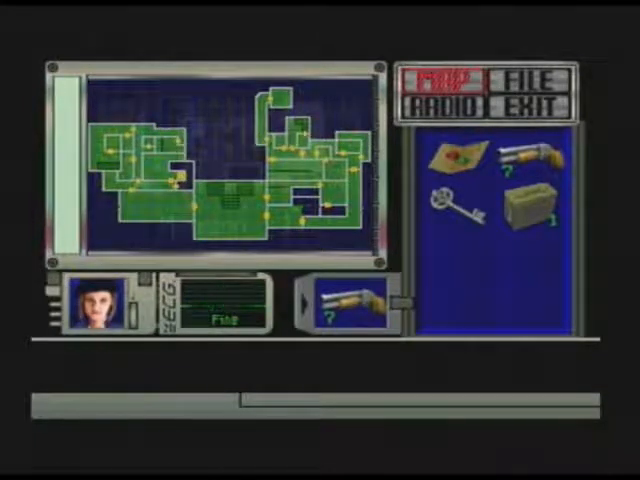
{"action": "left_click", "coordinate": [440, 78]}
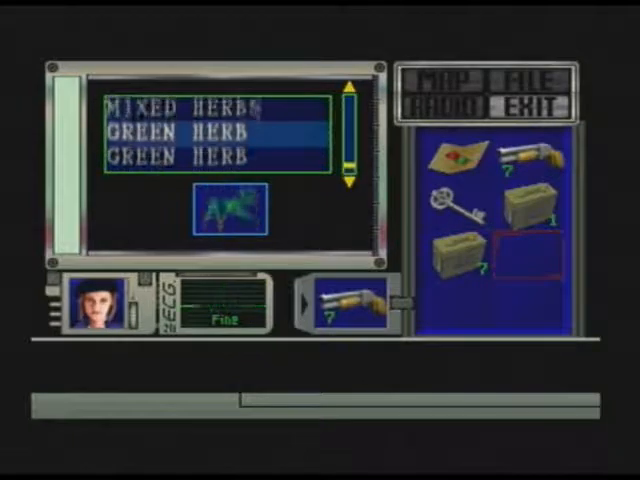
- Scroll the item box list down past Eagle Medal and Magnum Rounds toward the Shells
{"action": "scroll", "scroll_direction": "down", "scroll_amount": 3}
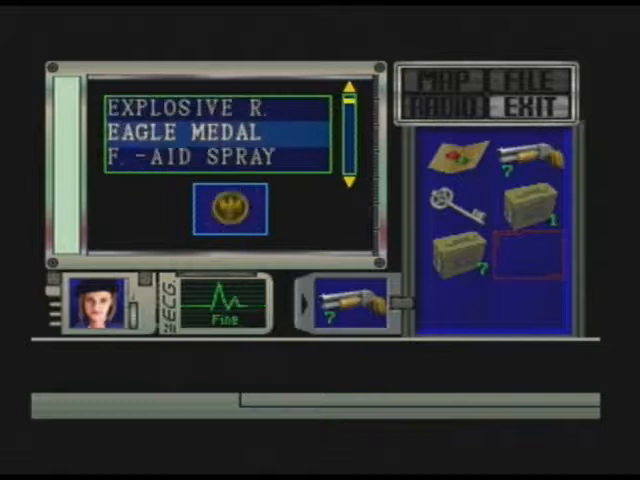
{"action": "scroll", "scroll_direction": "down", "scroll_amount": 3}
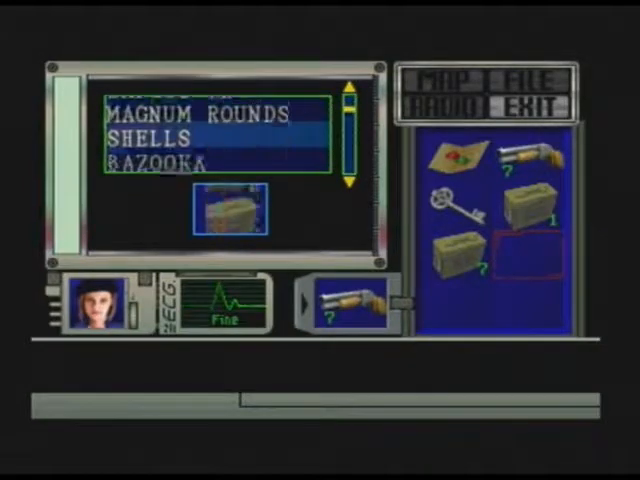
{"action": "scroll", "scroll_direction": "down", "scroll_amount": 3}
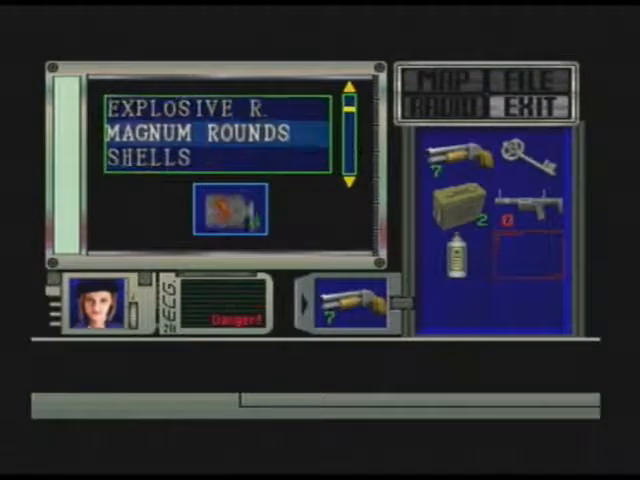
{"action": "scroll", "scroll_direction": "down", "scroll_amount": 3}
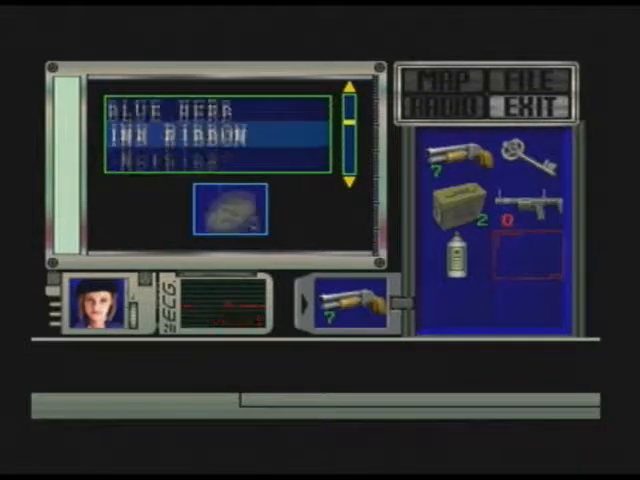
{"action": "scroll", "scroll_direction": "down", "scroll_amount": 3}
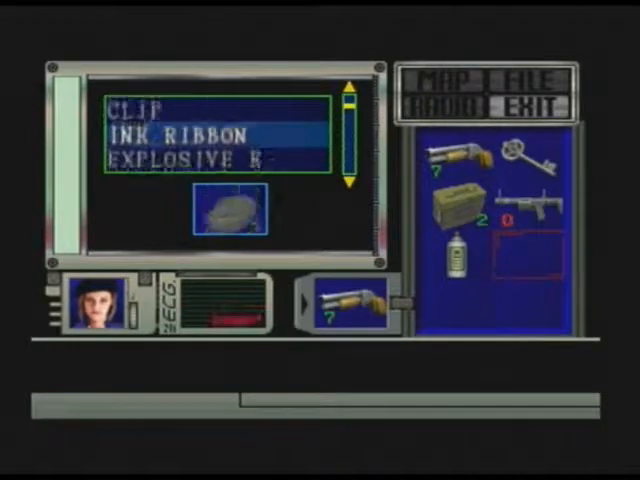
{"action": "scroll", "scroll_direction": "down", "scroll_amount": 3}
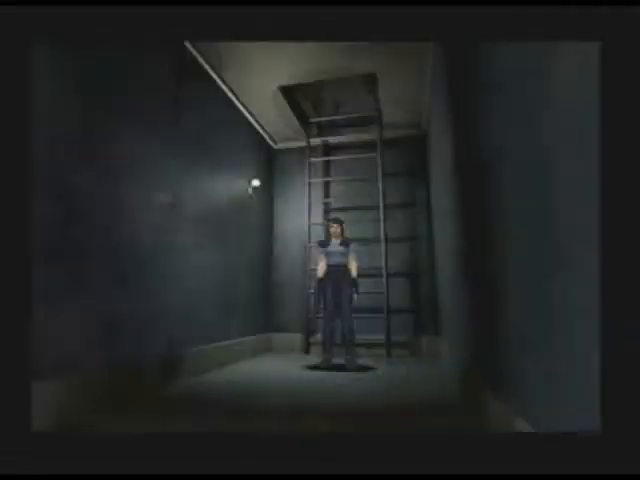
- Bring up the status screen showing the shotgun, key, ammo, bazooka and green herbs
{"action": "key", "text": "tab"}
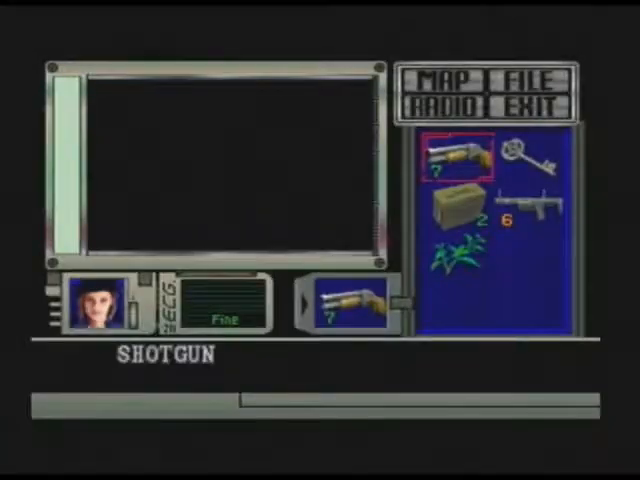
- Take the shotgun shells from the floor by answering Yes to the prompt
{"action": "left_click", "coordinate": [442, 80]}
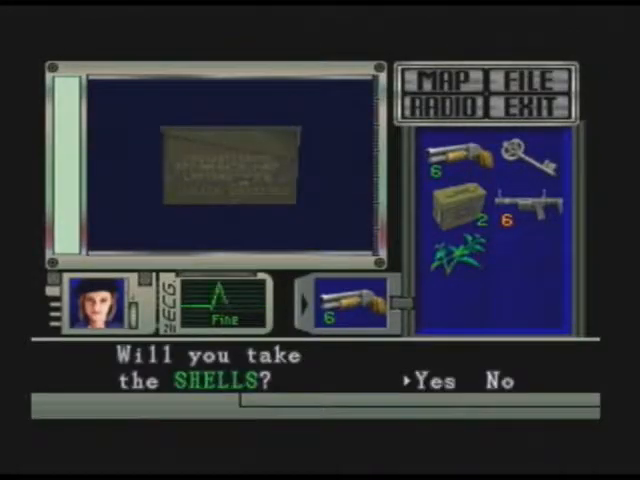
{"action": "left_click", "coordinate": [432, 380]}
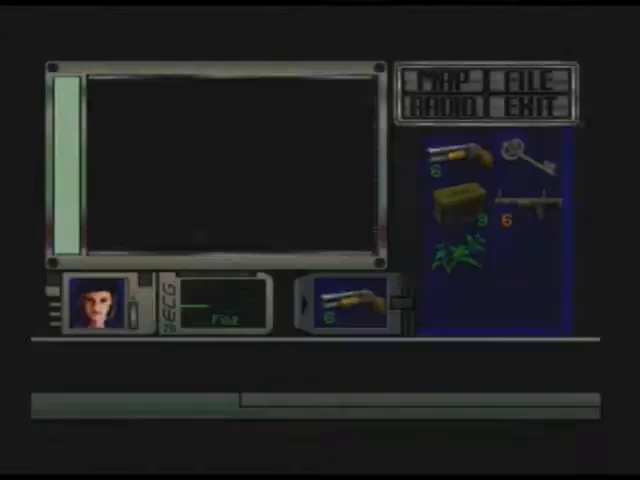
{"action": "left_click", "coordinate": [548, 100]}
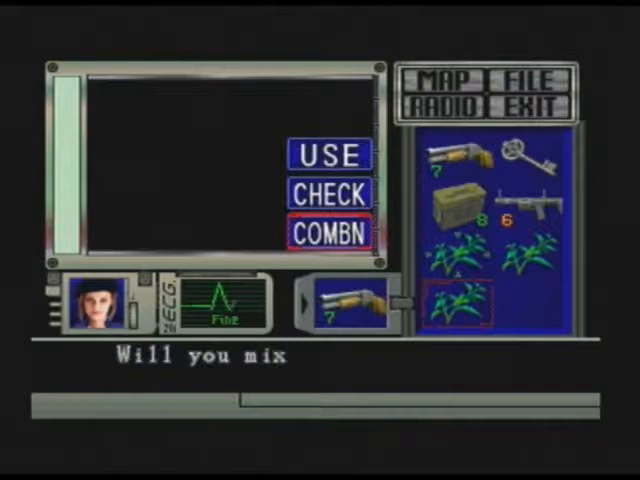
- Combine the green herbs in inventory into Mixed Herbs and confirm
{"action": "left_click", "coordinate": [330, 236]}
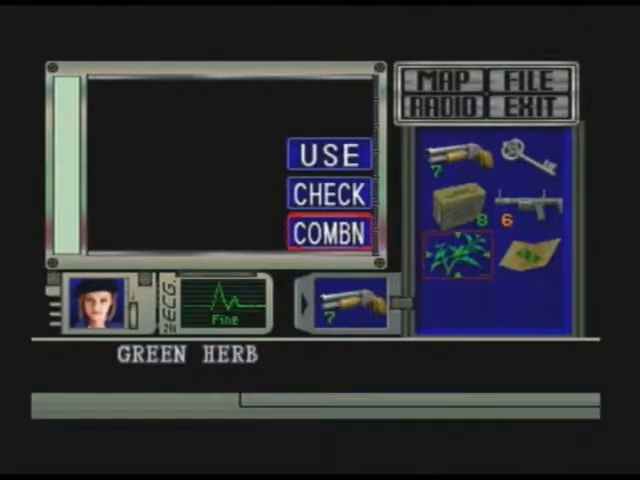
{"action": "left_click", "coordinate": [328, 234]}
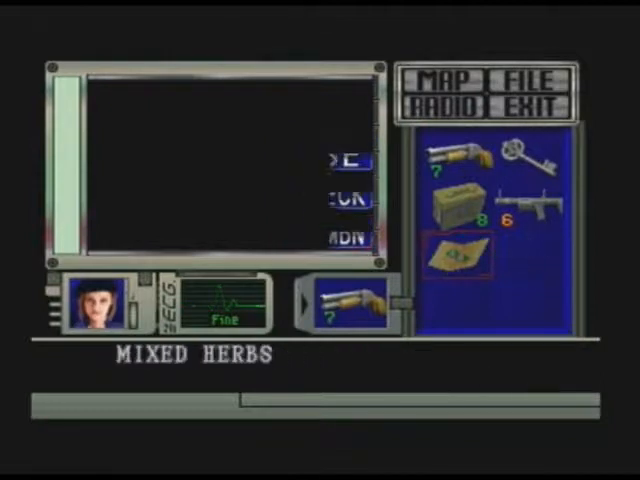